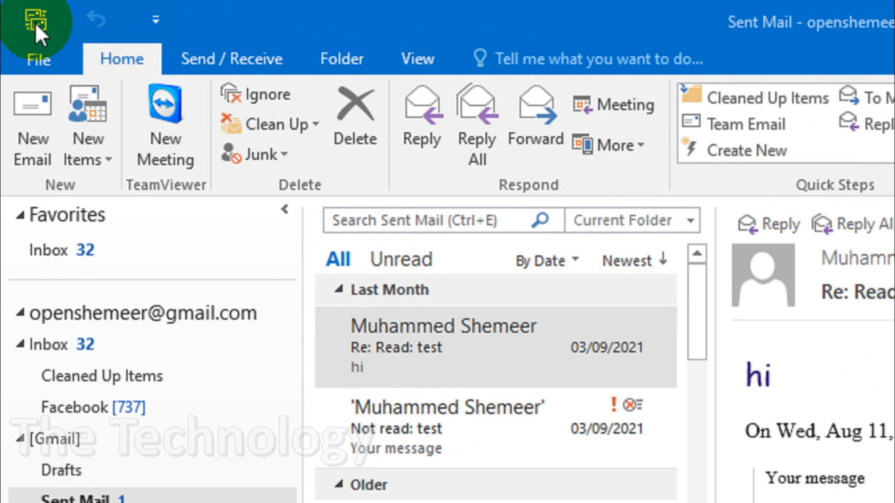
pyautogui.moveTo(80, 32)
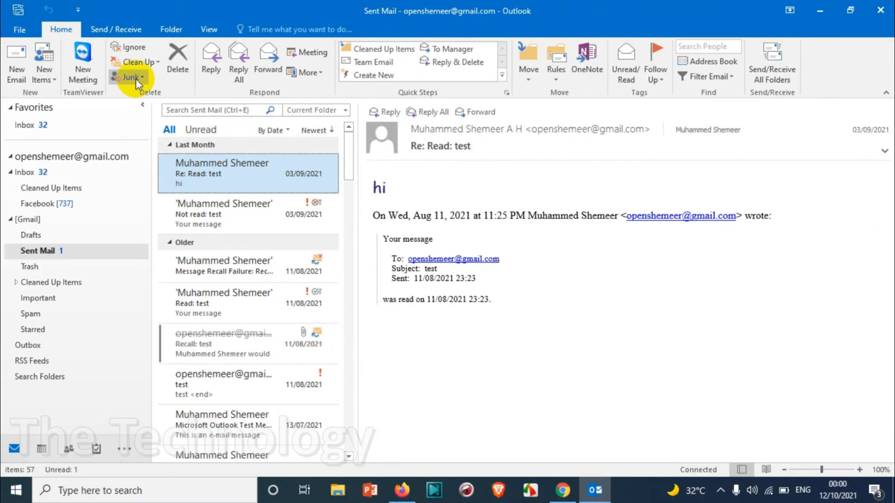
pyautogui.moveTo(254, 204)
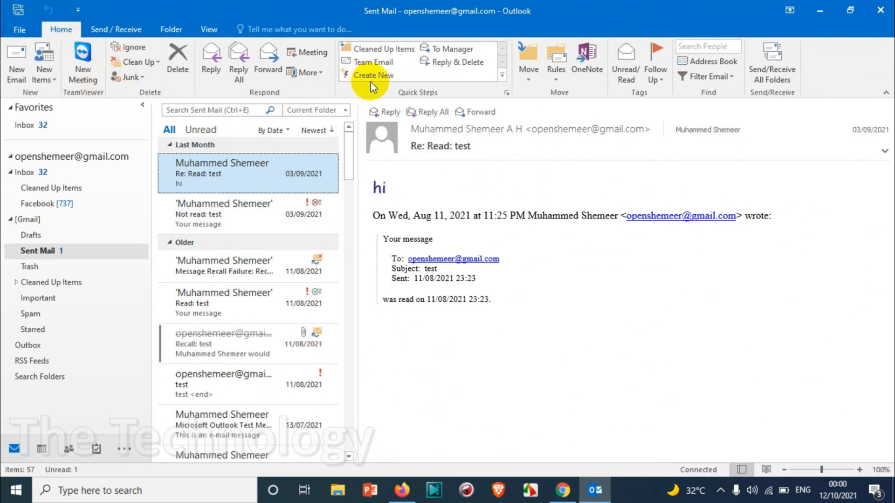
pyautogui.moveTo(54, 11)
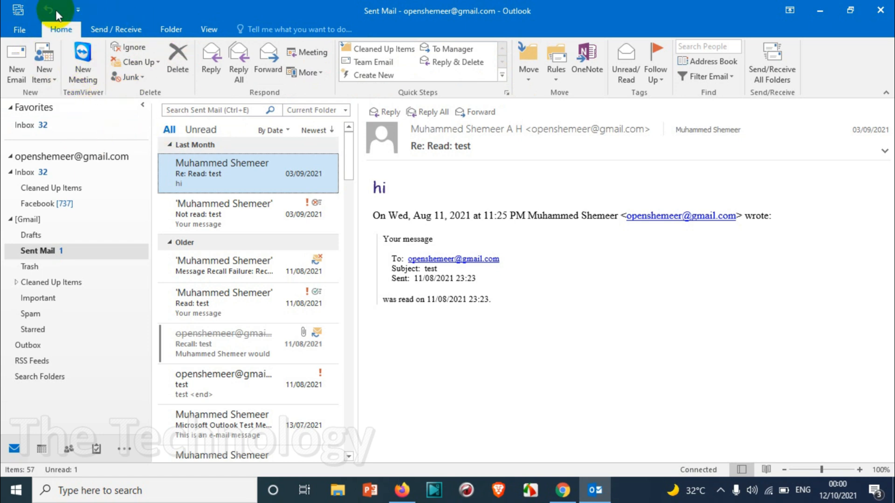
pyautogui.moveTo(51, 10)
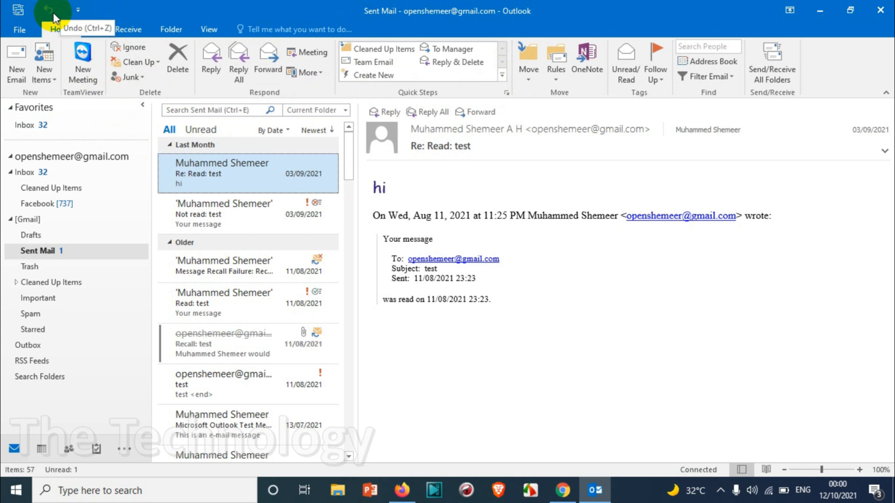
pyautogui.moveTo(111, 141)
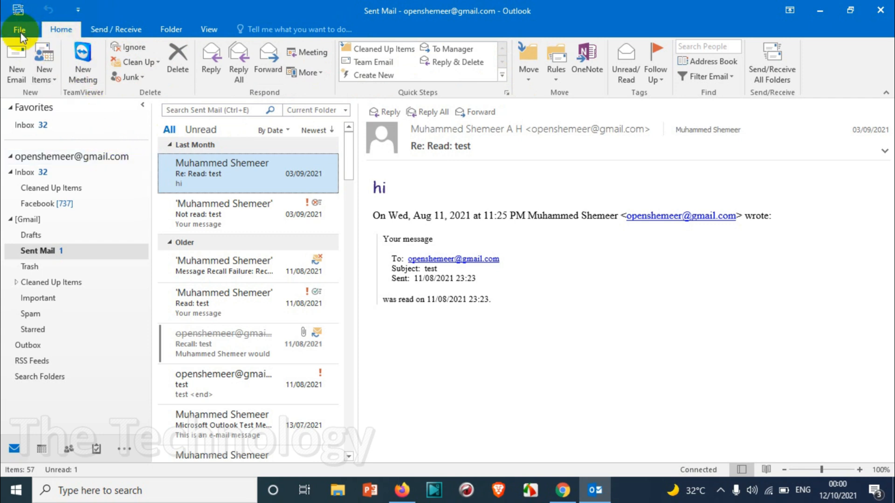
# Reach the Quick Access Toolbar settings in Outlook Options and add the Delete command
pyautogui.click(18, 29)
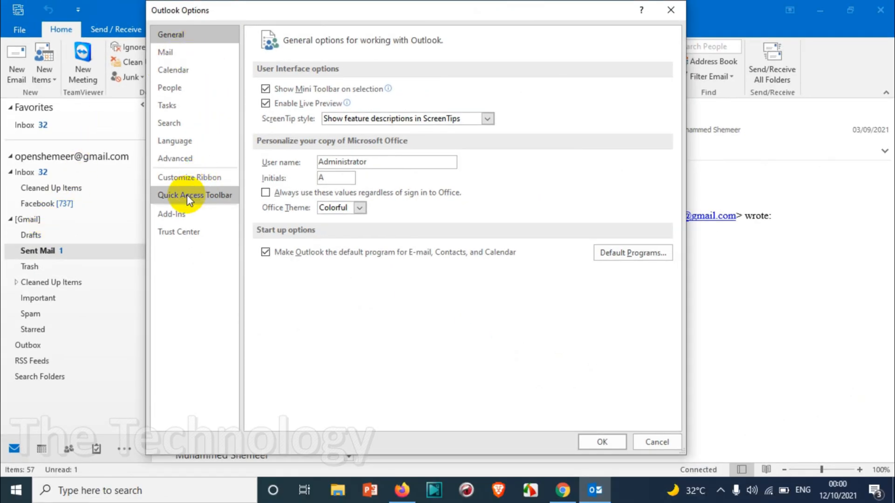
pyautogui.click(194, 195)
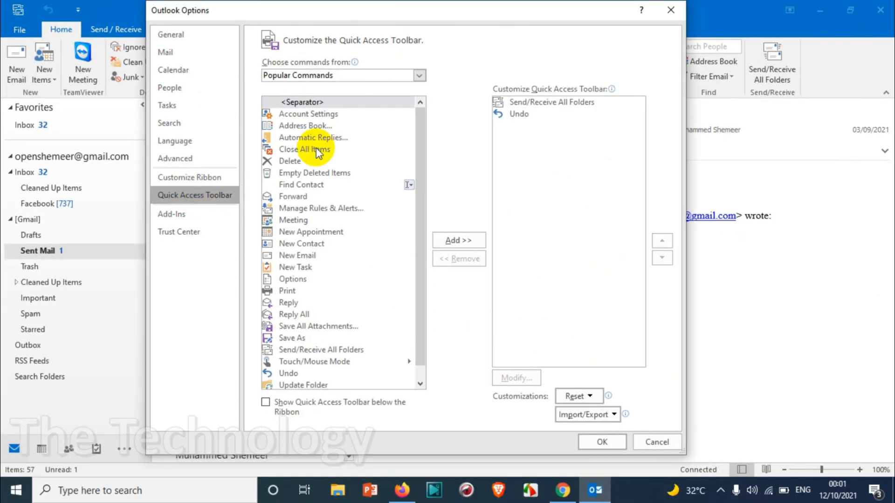
pyautogui.moveTo(573, 108)
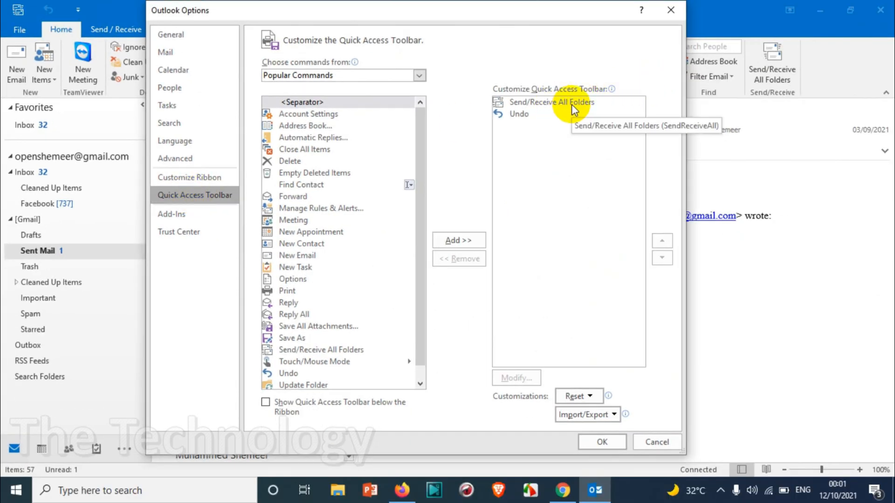
pyautogui.moveTo(29, 16)
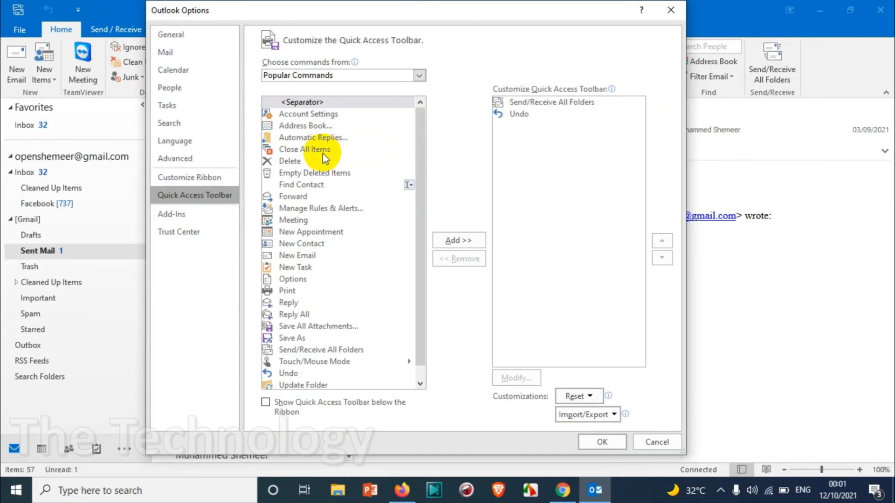
pyautogui.click(305, 126)
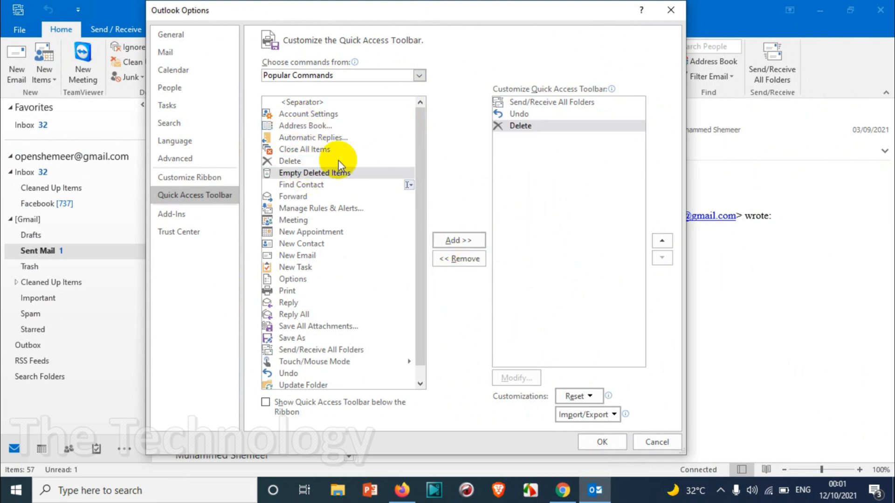
# Add Forward, Save All Attachments and Work Offline from Popular Commands to the toolbar list
pyautogui.scroll(-3)
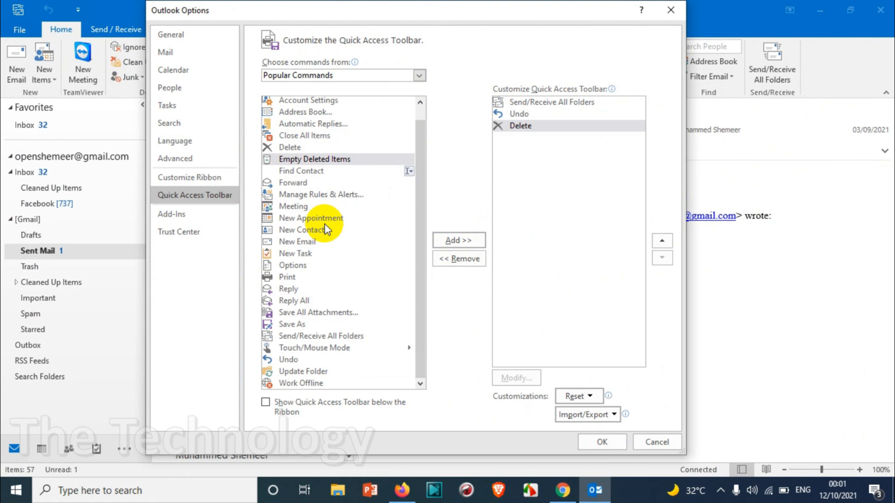
pyautogui.moveTo(339, 193)
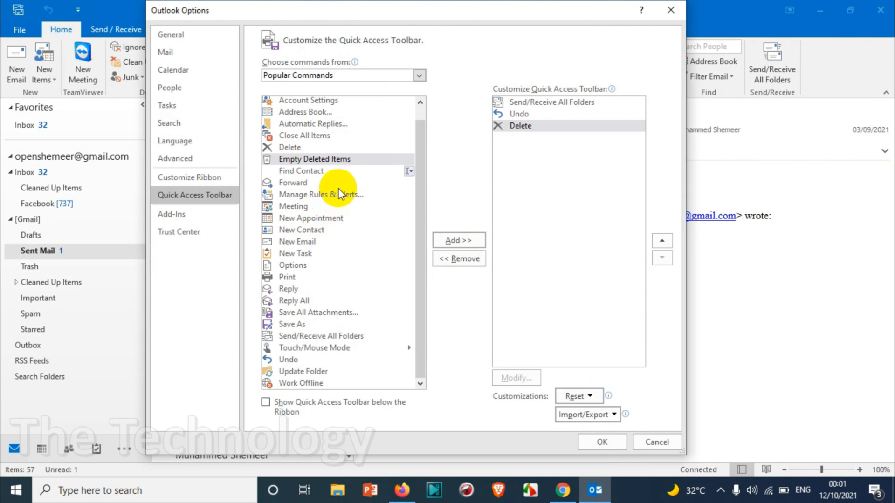
pyautogui.moveTo(340, 186)
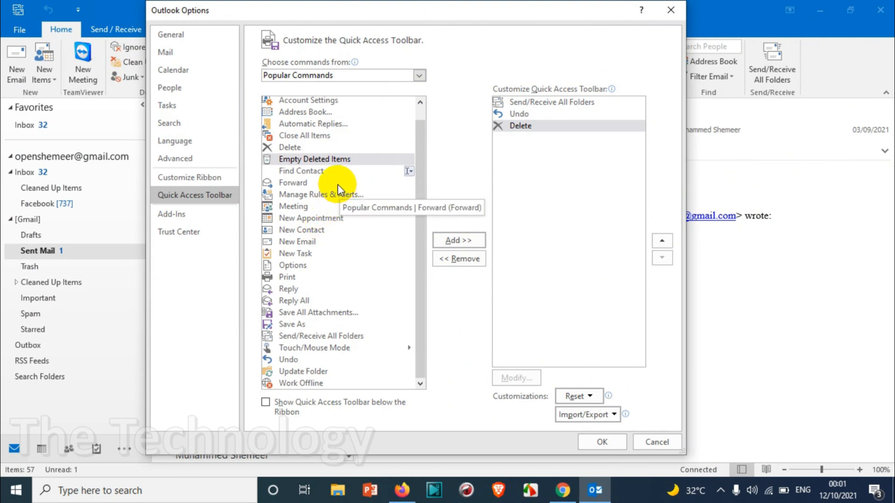
pyautogui.click(291, 182)
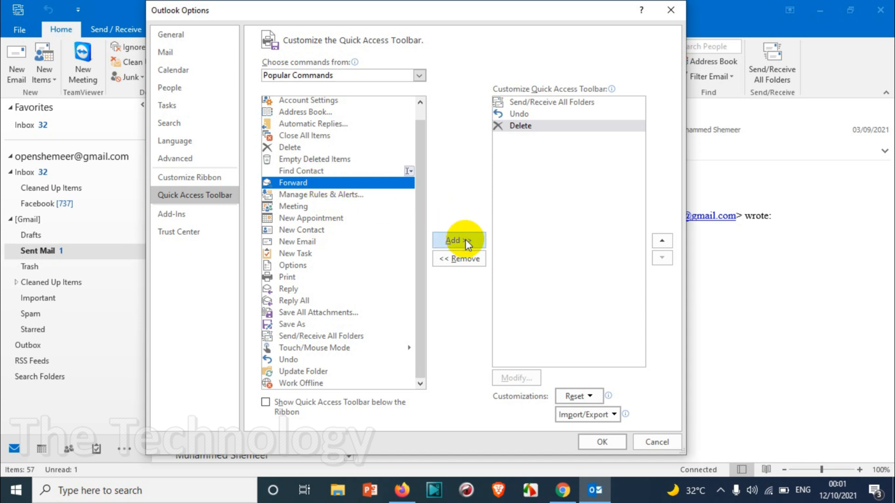
pyautogui.click(458, 240)
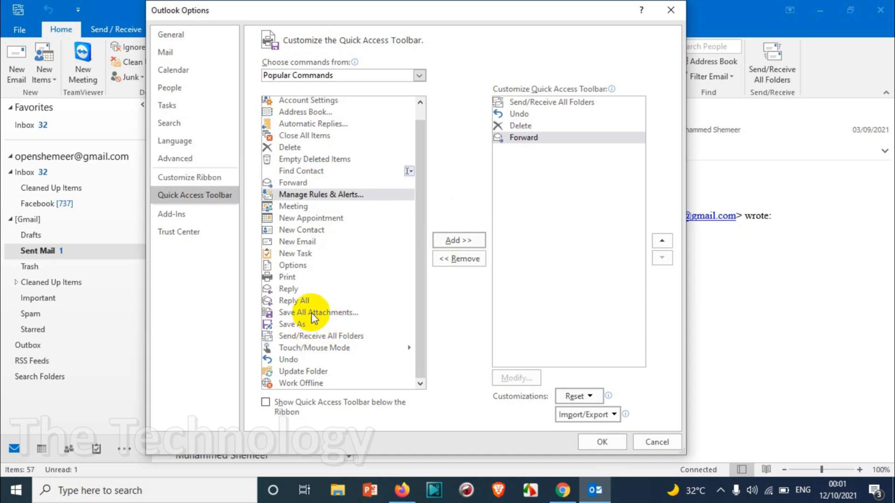
pyautogui.click(318, 312)
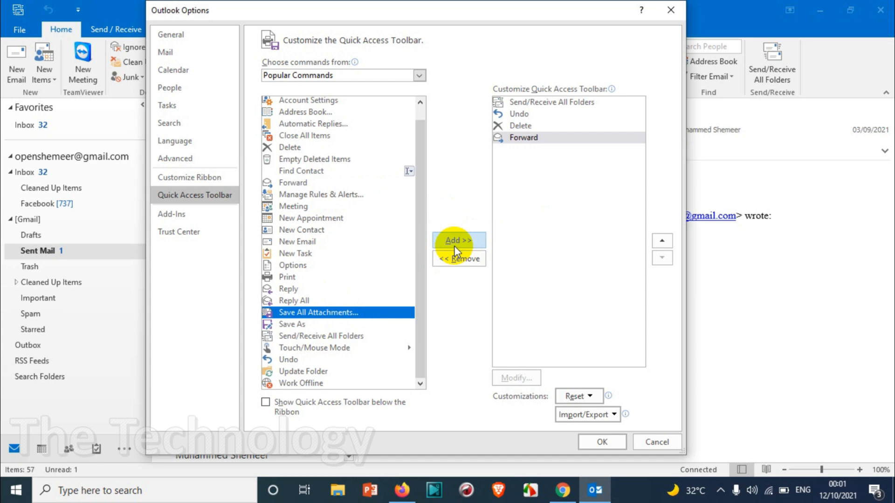
pyautogui.click(457, 239)
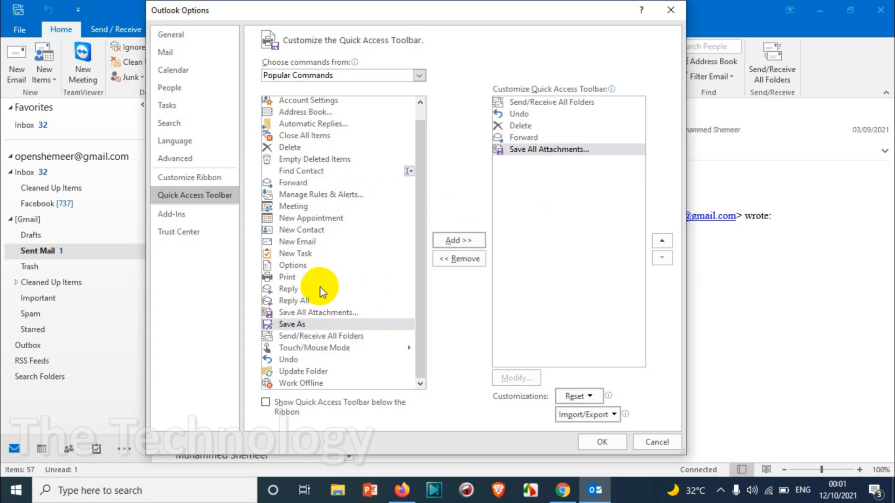
pyautogui.moveTo(400, 190)
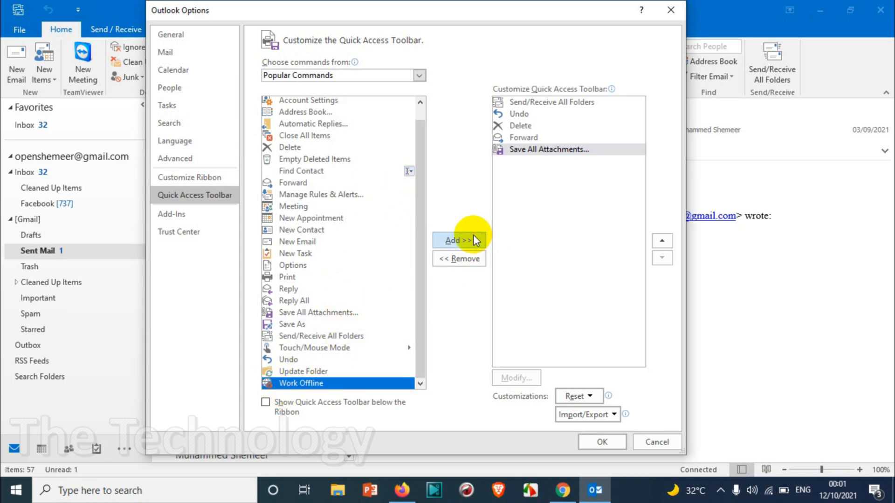
pyautogui.moveTo(471, 239)
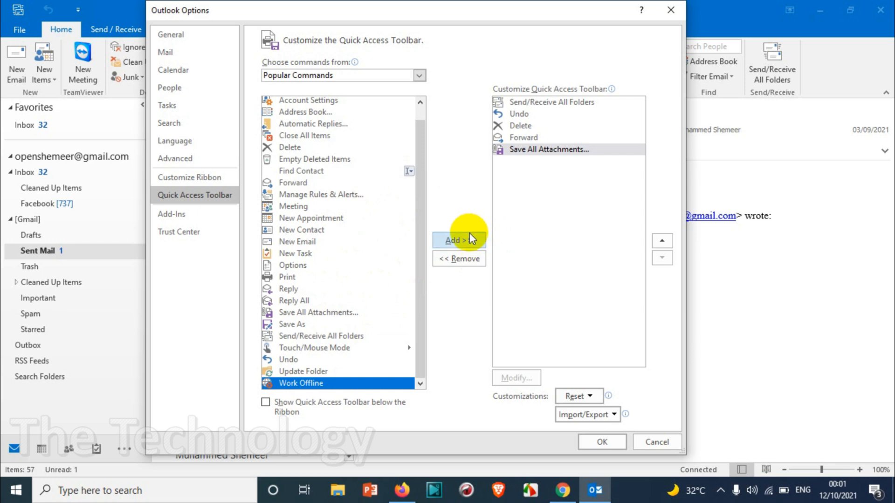
pyautogui.click(458, 239)
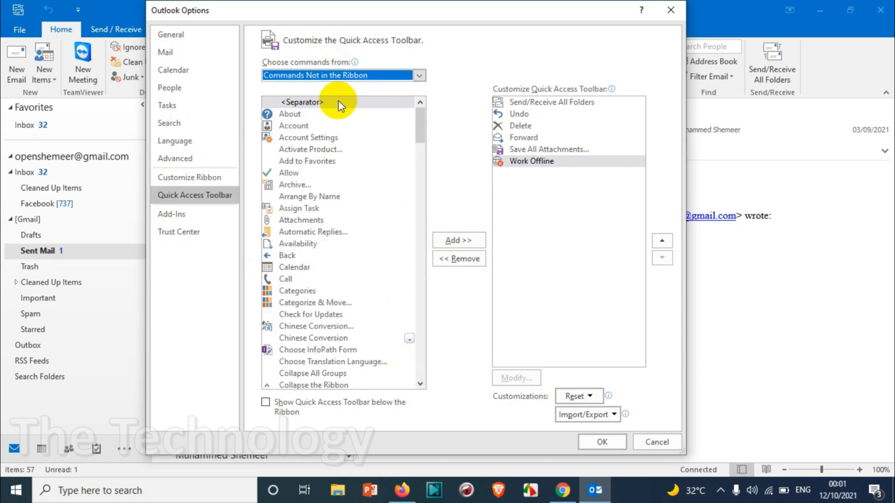
# Browse the Choose commands from categories and return to Popular Commands
pyautogui.click(419, 74)
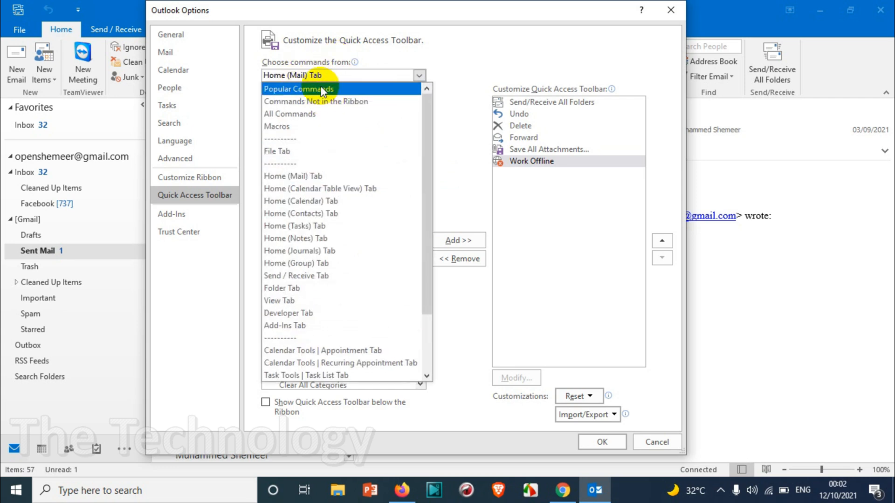
pyautogui.click(298, 88)
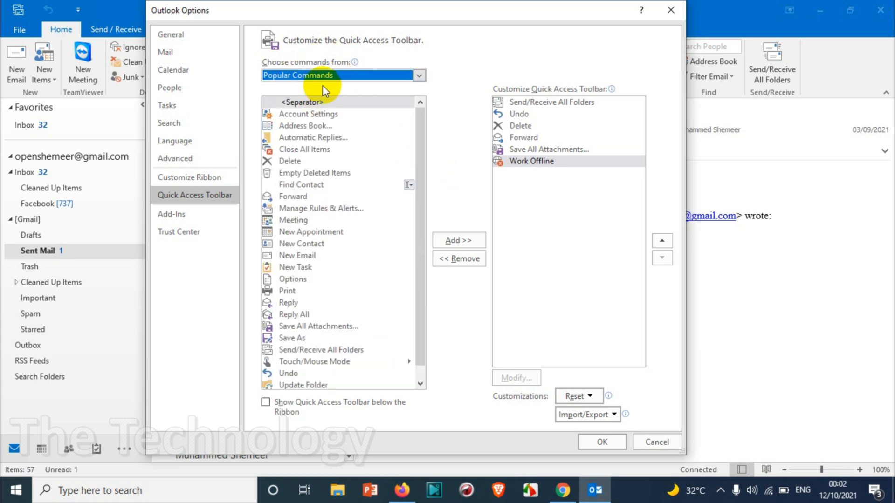
pyautogui.click(417, 75)
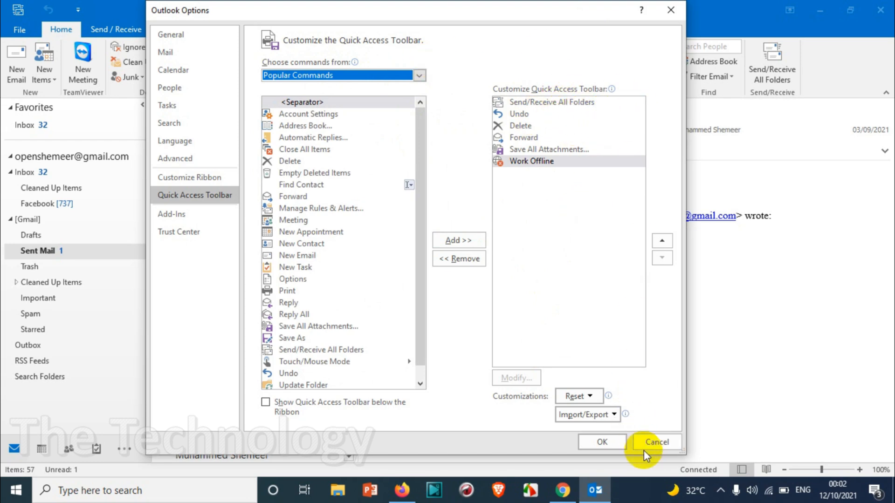
# Apply the extended toolbar with OK, then try a new quick command and switch to Work Offline
pyautogui.click(655, 446)
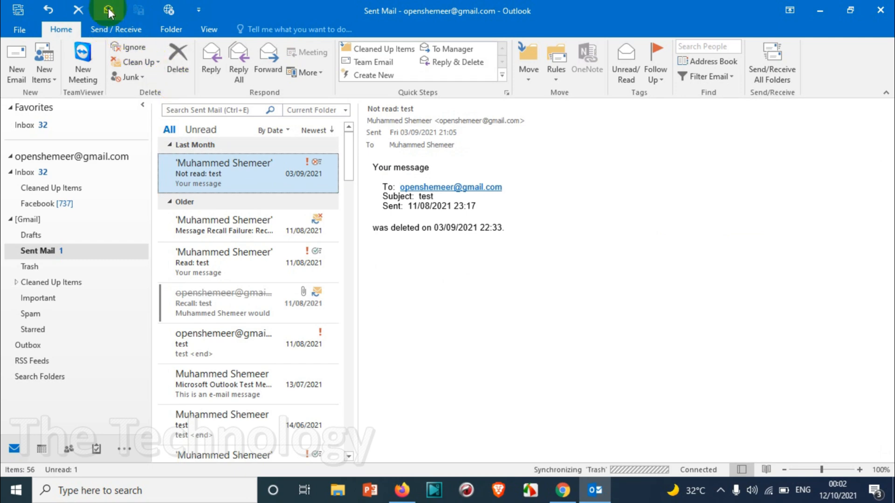
pyautogui.click(268, 57)
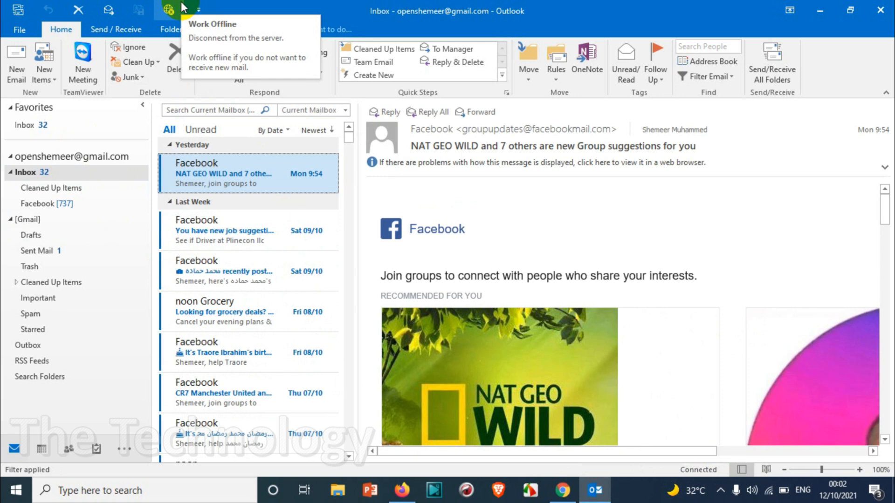
pyautogui.click(167, 10)
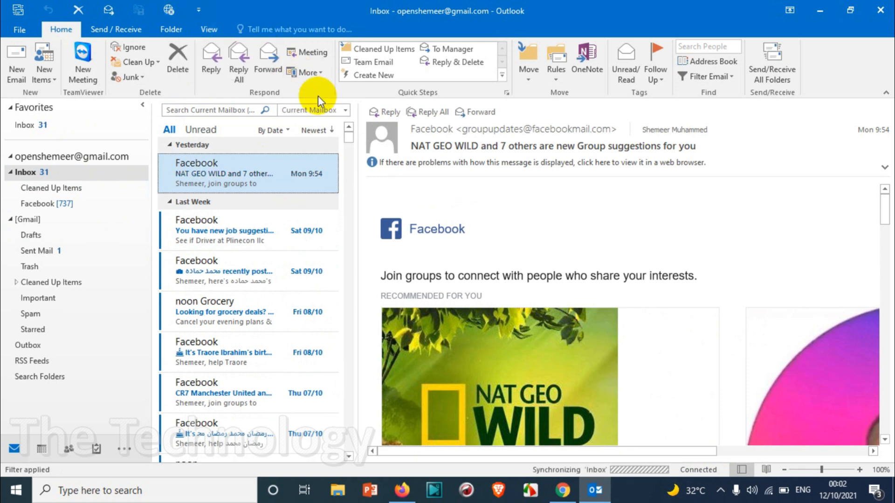
pyautogui.moveTo(234, 231)
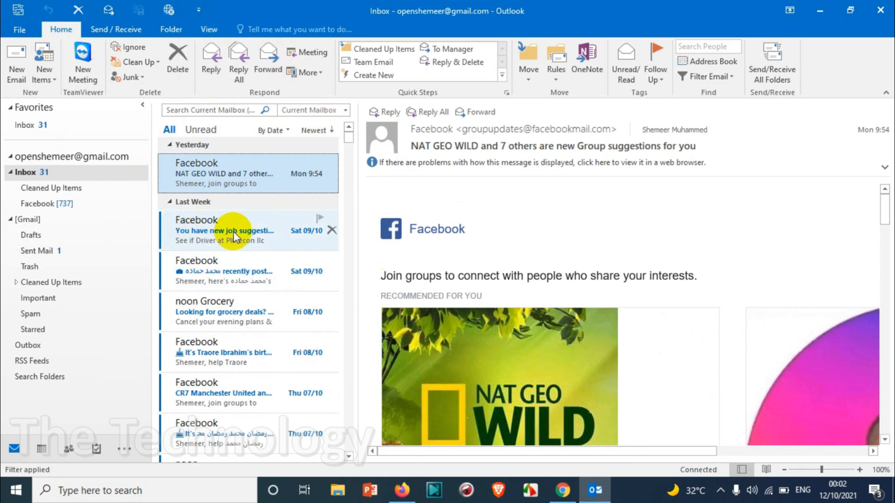